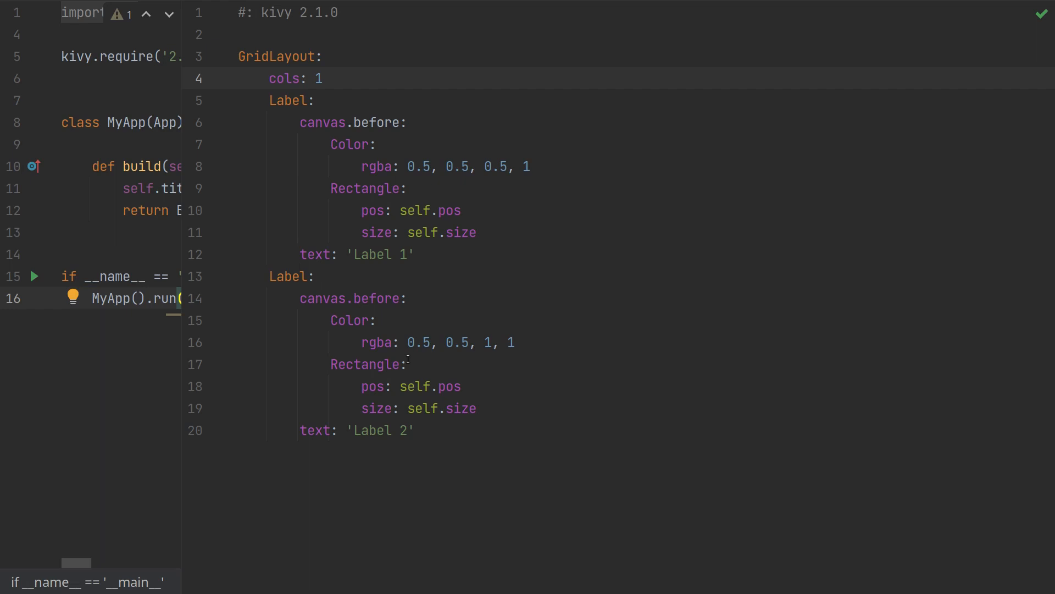
mouse_move(404, 349)
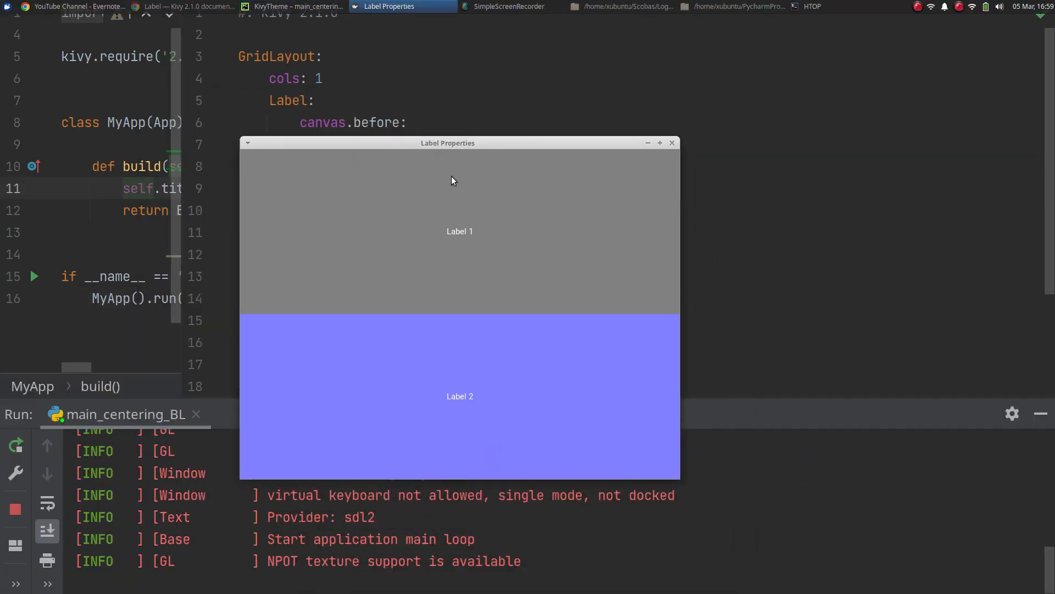
mouse_move(471, 217)
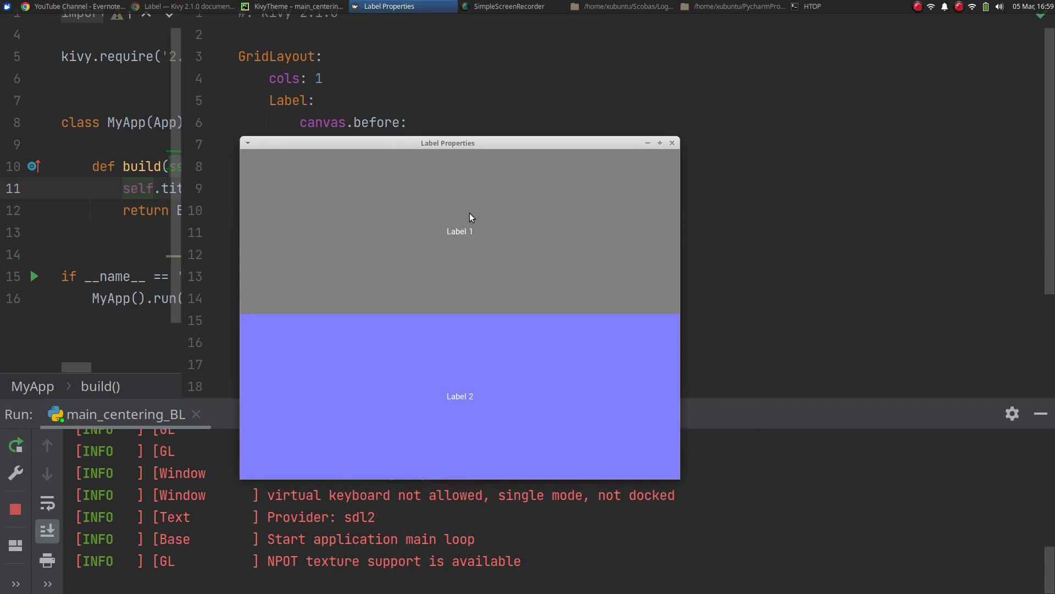
mouse_move(480, 238)
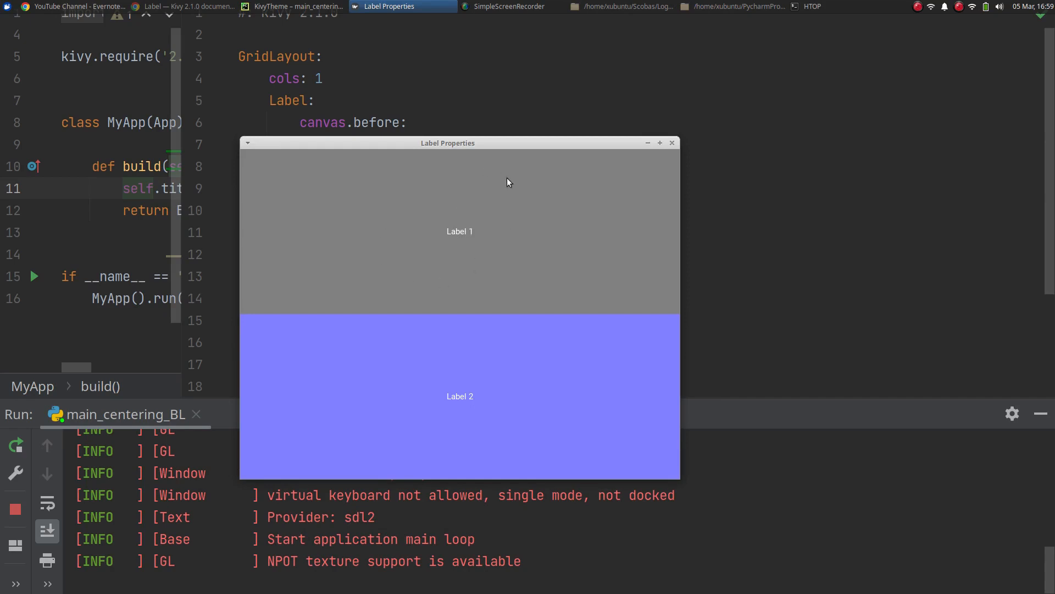
mouse_move(471, 219)
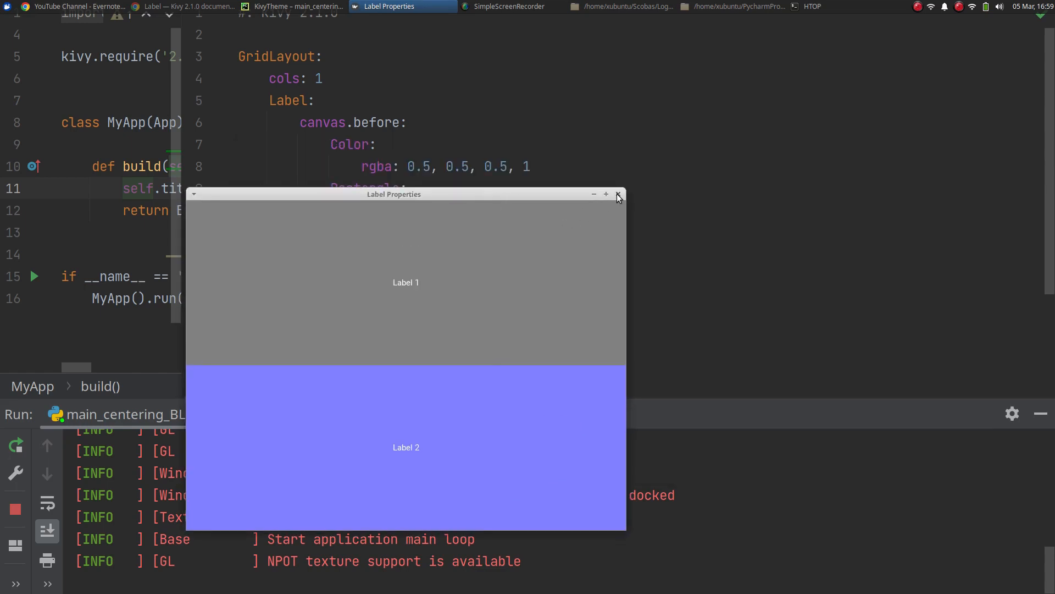
- Close the running app, then close the rerun app showing the 200, 100 padding
left_click(616, 194)
type("padding: 200, 100")
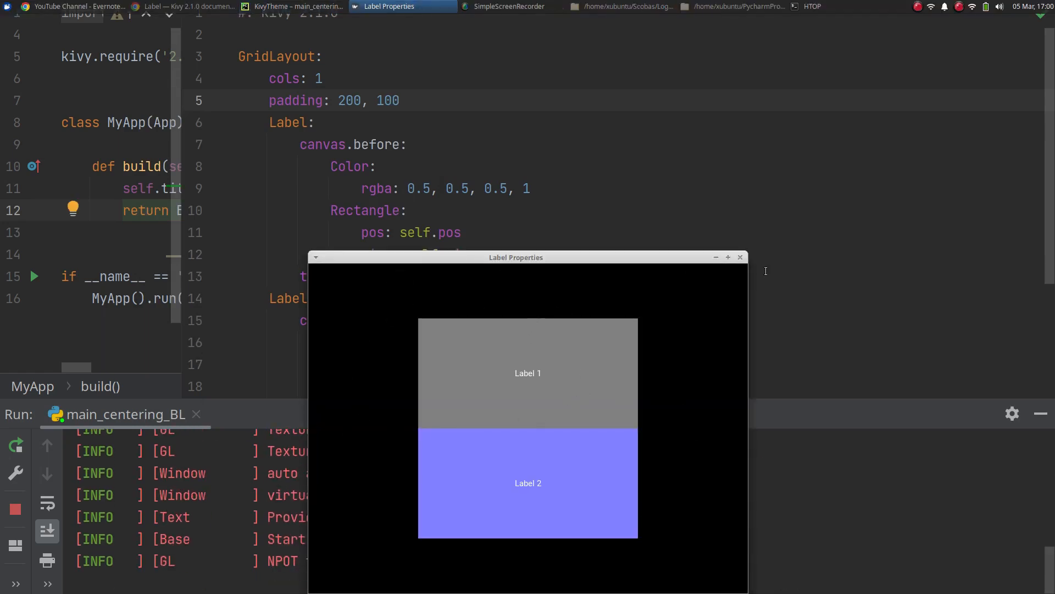
left_click(740, 257)
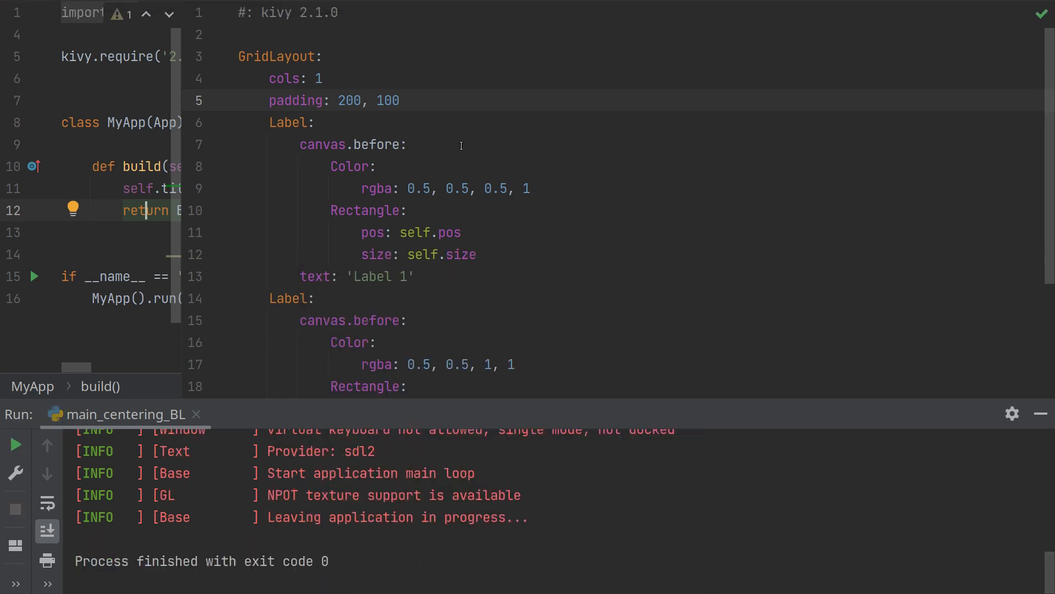
- Add 'spacing: 5' to the GridLayout and close the preview showing the label gap
type("s")
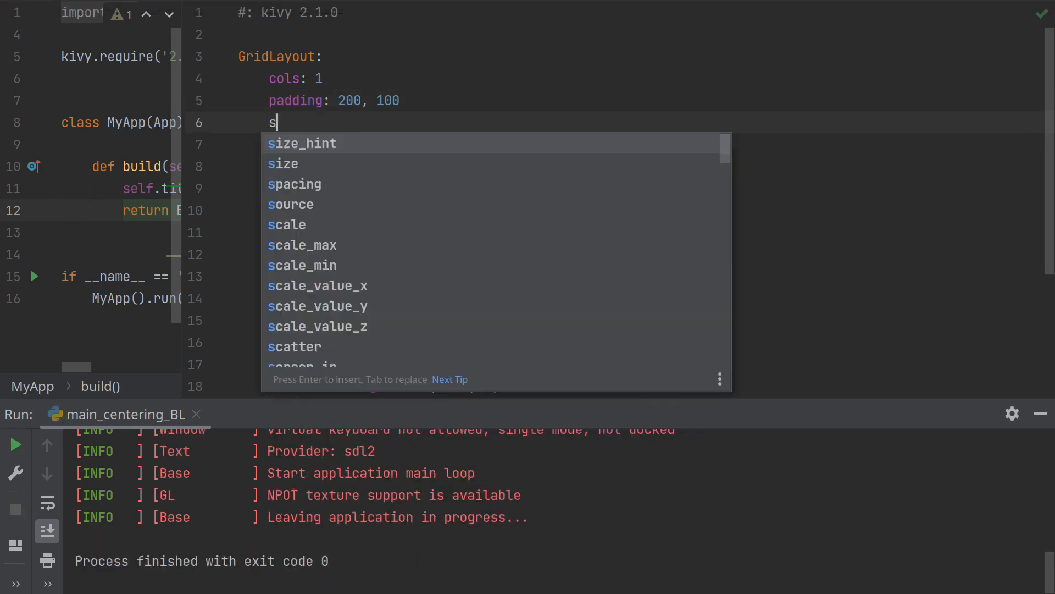
type("pacing: 5")
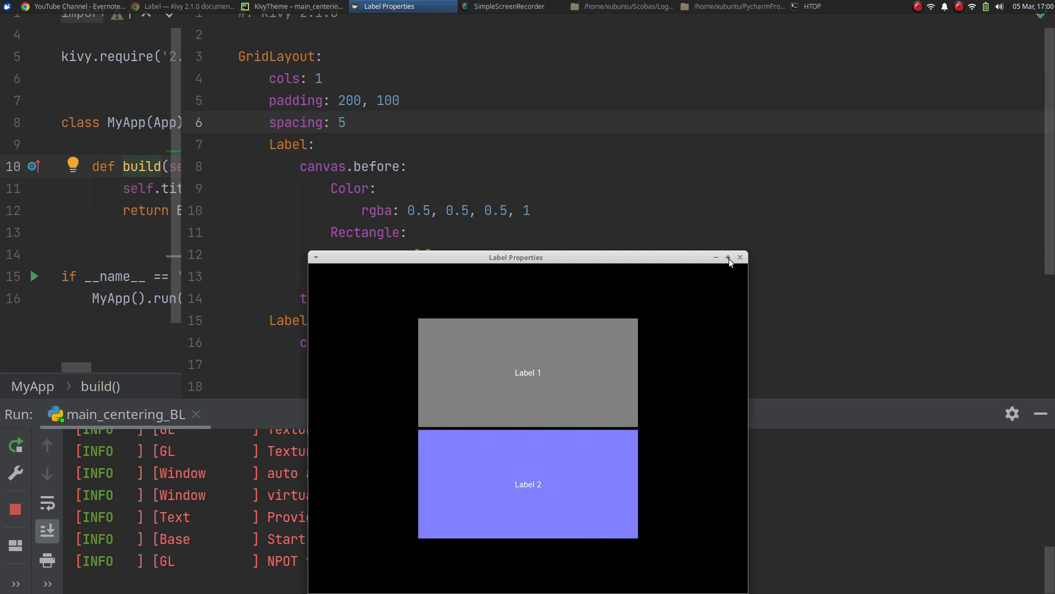
left_click(740, 257)
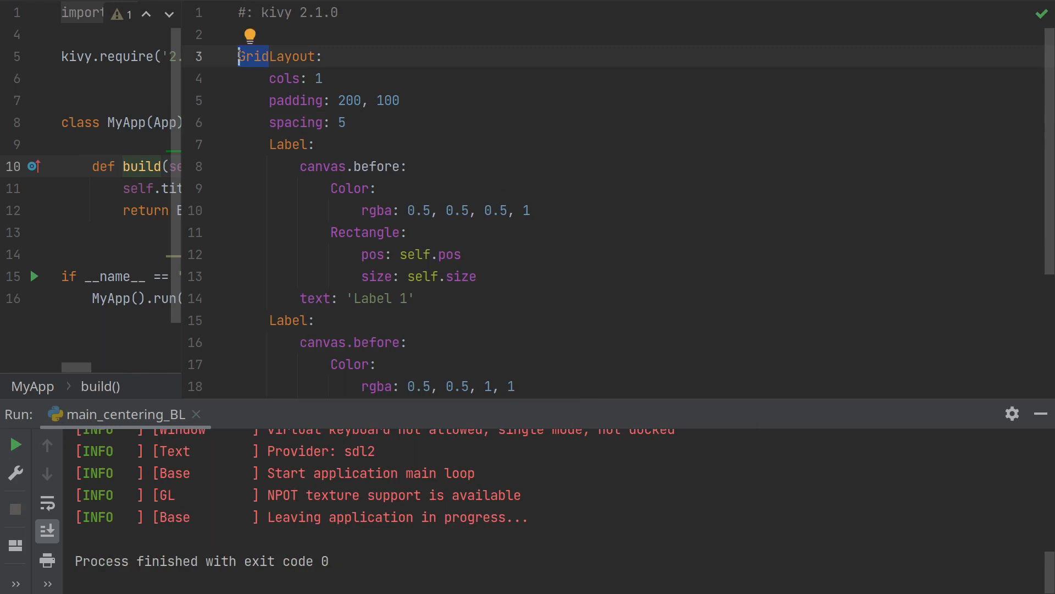
- Switch to BoxLayout with padding 200, 100 and spacing 10, then run the app
type("BoxLayout")
left_click(296, 78)
type("orientation: 'vertical")
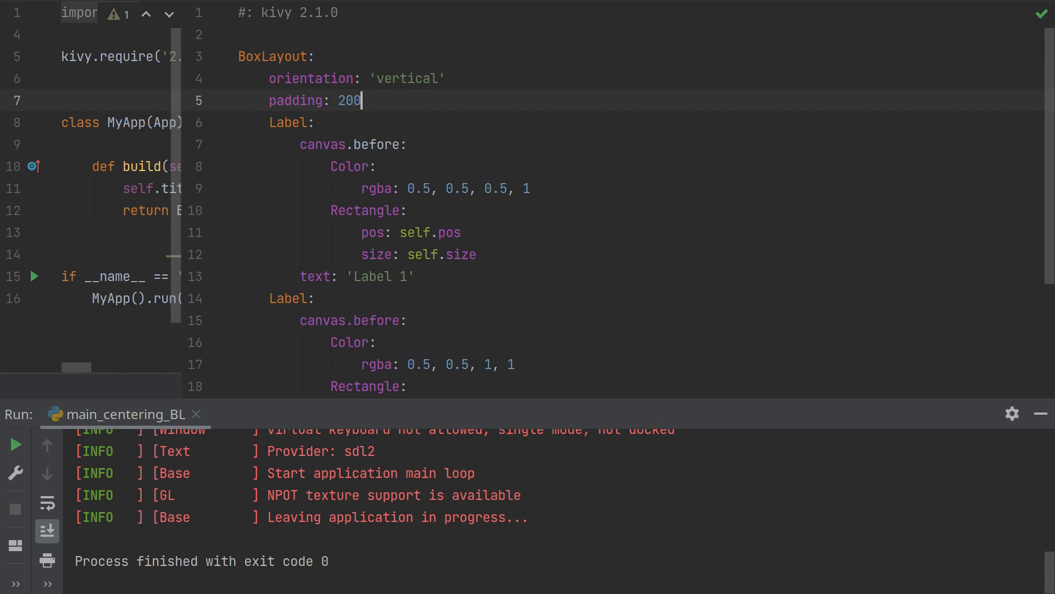
type(", 100")
type("spacing")
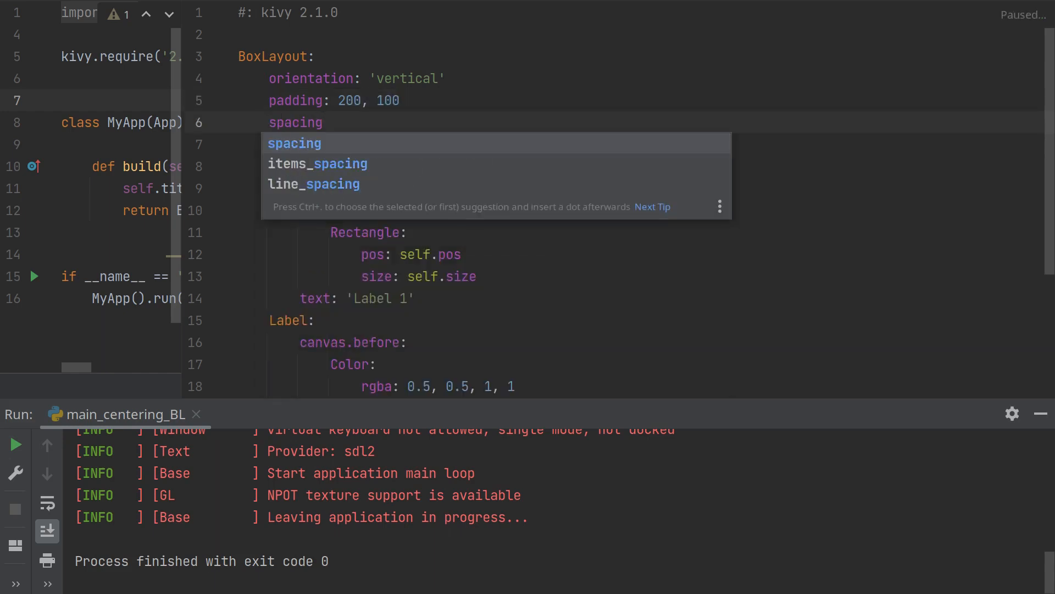
type(": 10")
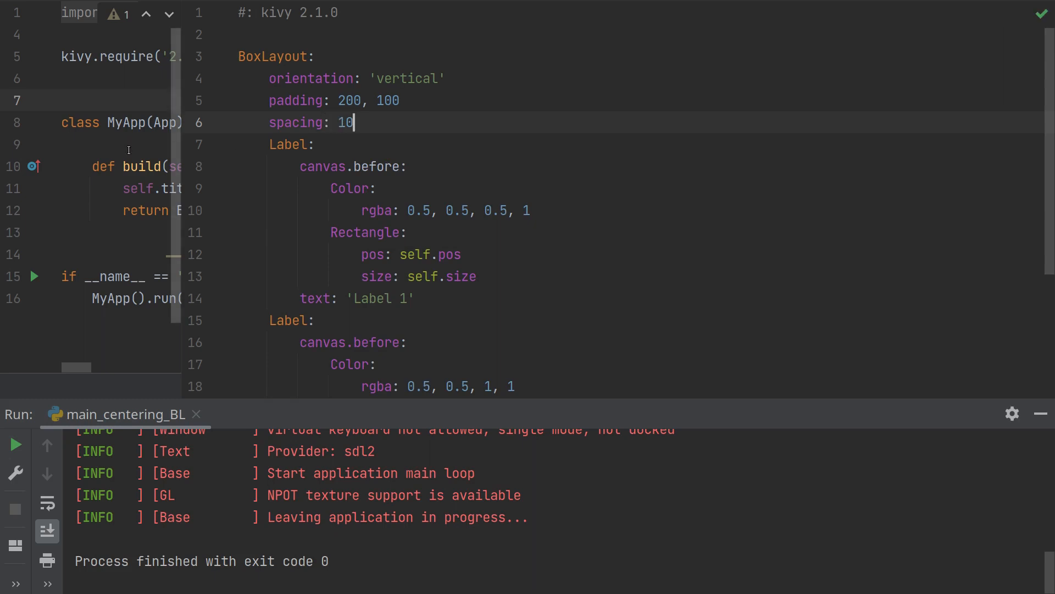
left_click(16, 443)
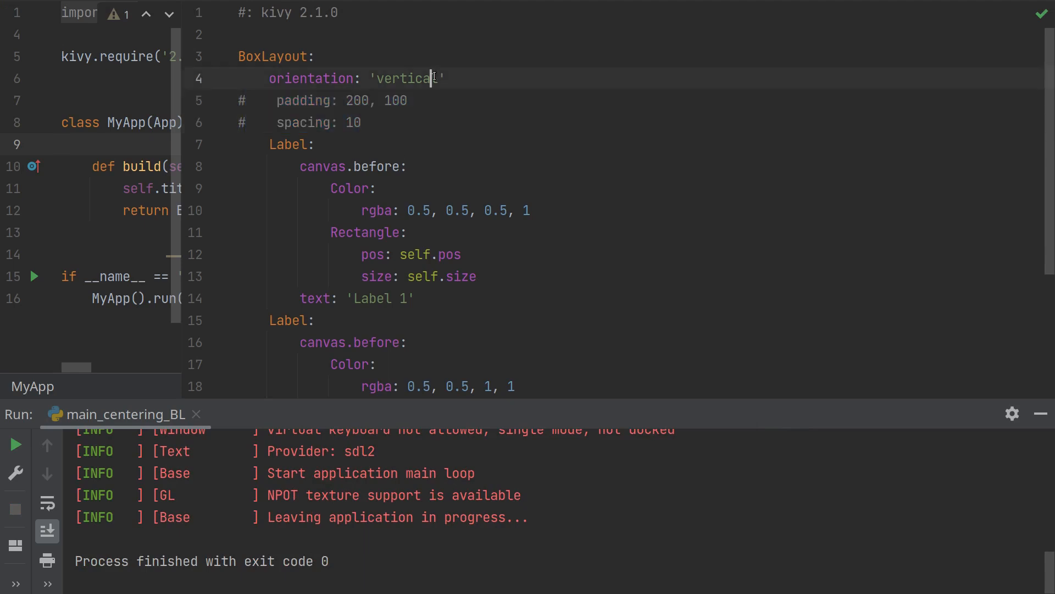
- Set the BoxLayout orientation to 'horizontal'
type("h")
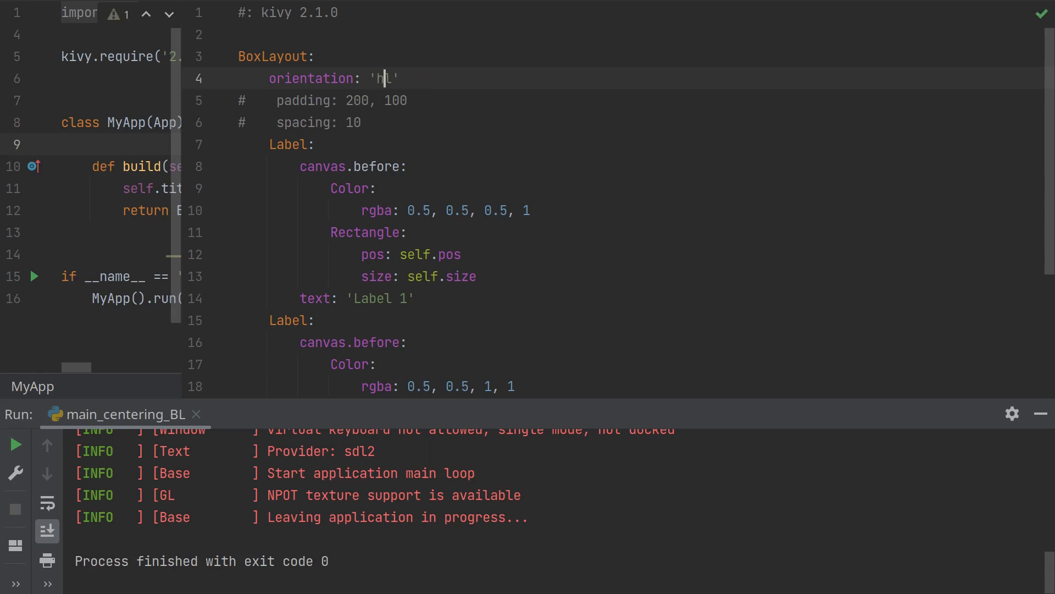
type("orizo")
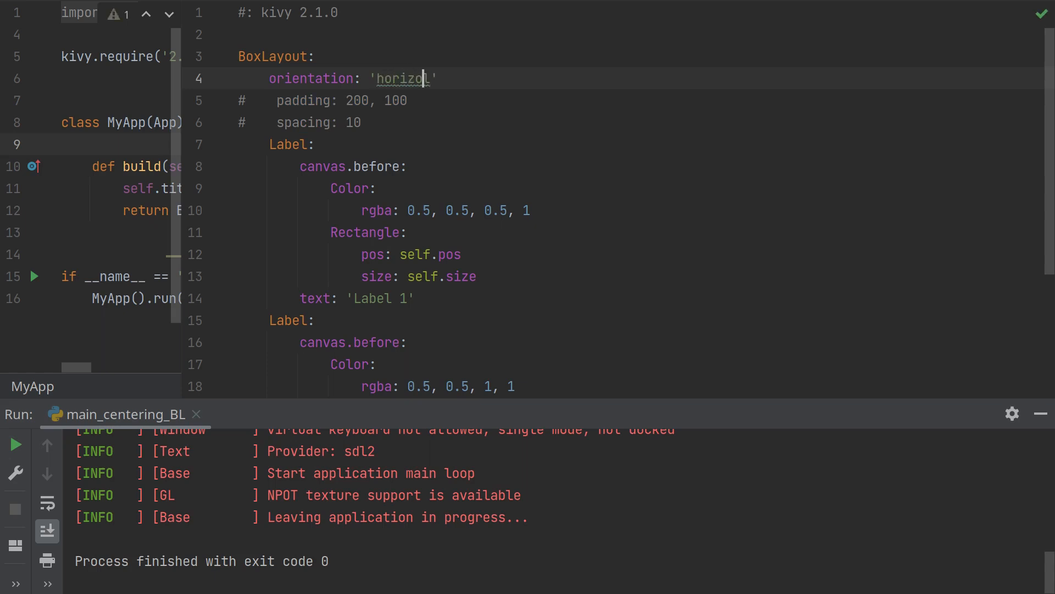
type("ntal")
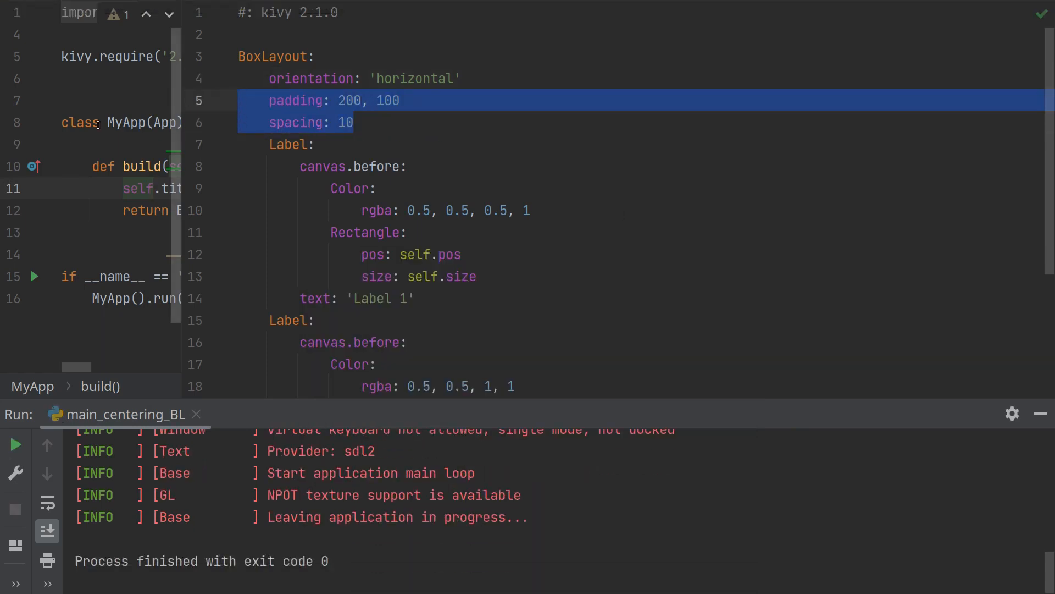
- Run the app to preview Label 1 and Label 2 side by side
left_click(16, 443)
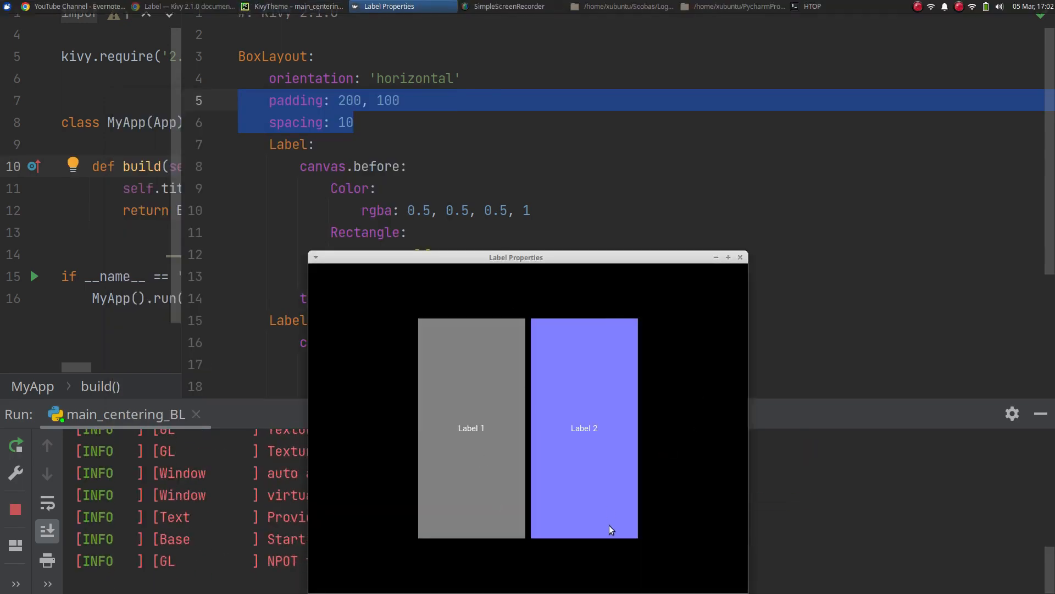
mouse_move(375, 521)
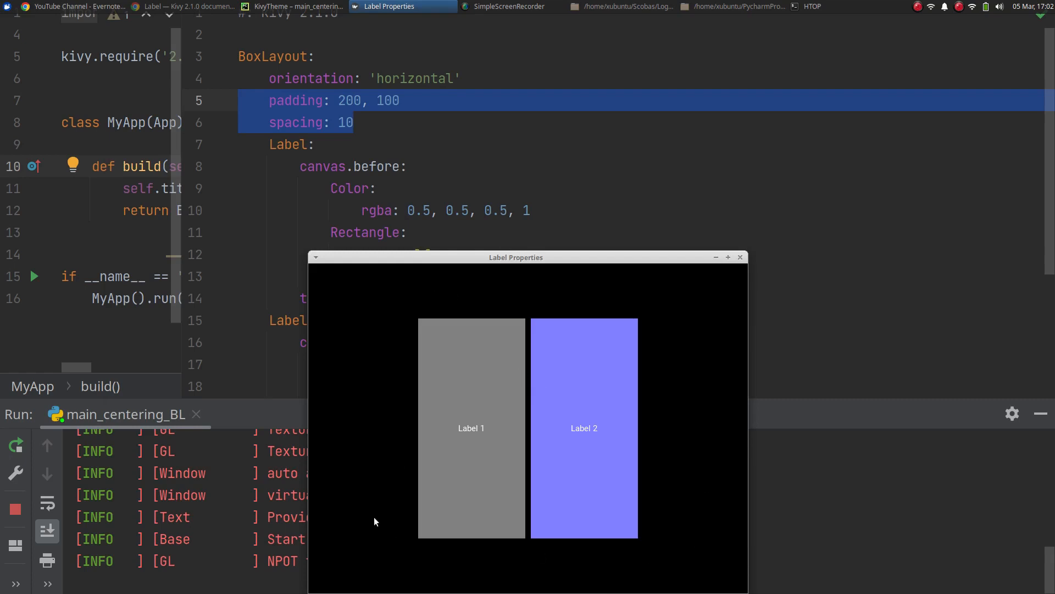
mouse_move(678, 393)
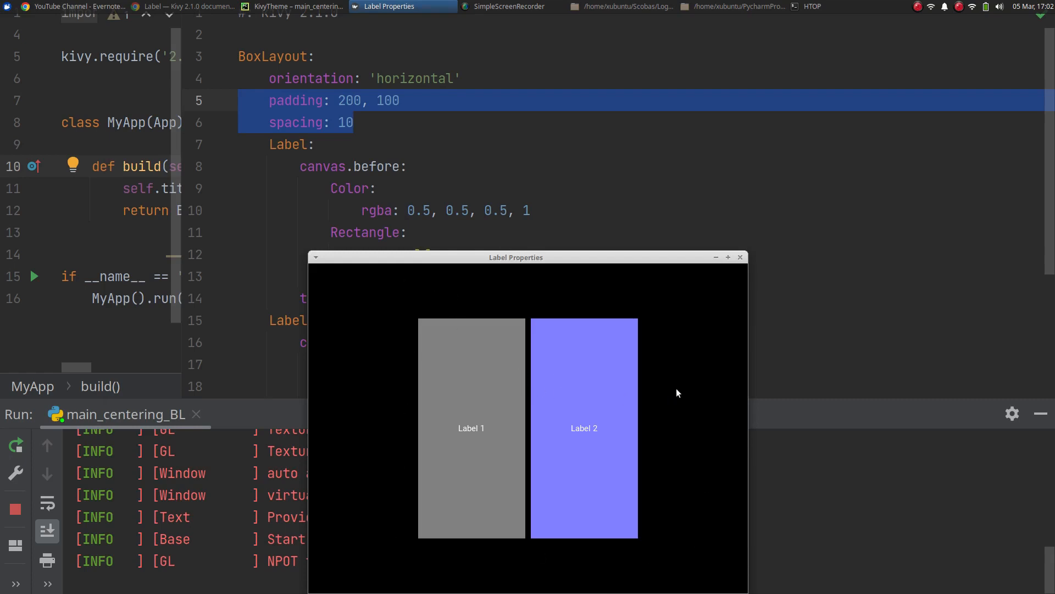